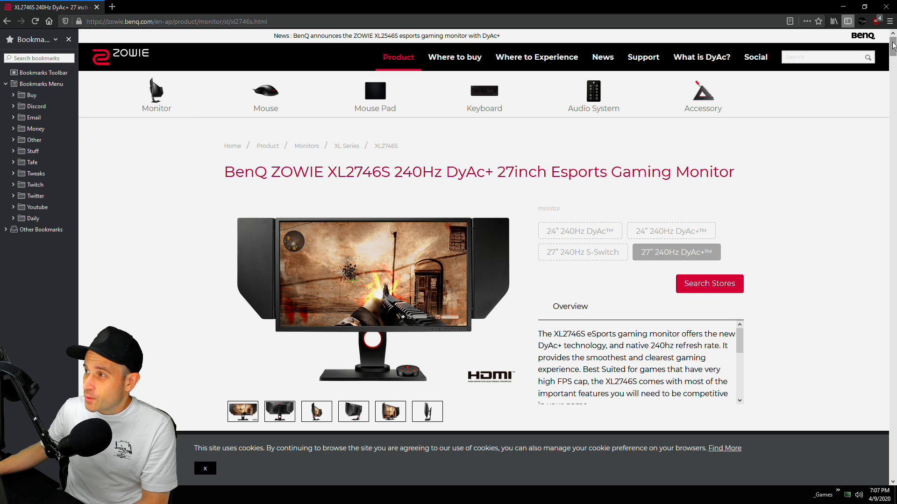
Scroll down the XL2746S product page past features and accessories to the XL series comparison table
scroll(down, 3)
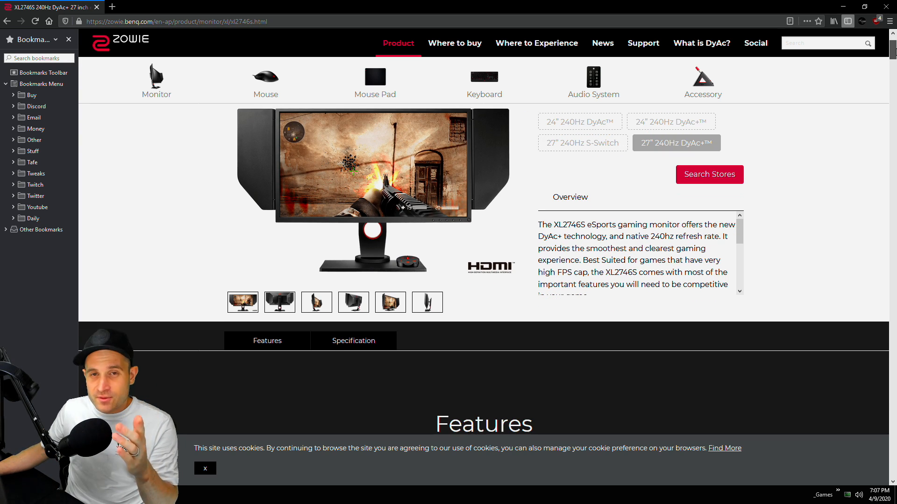
scroll(down, 3)
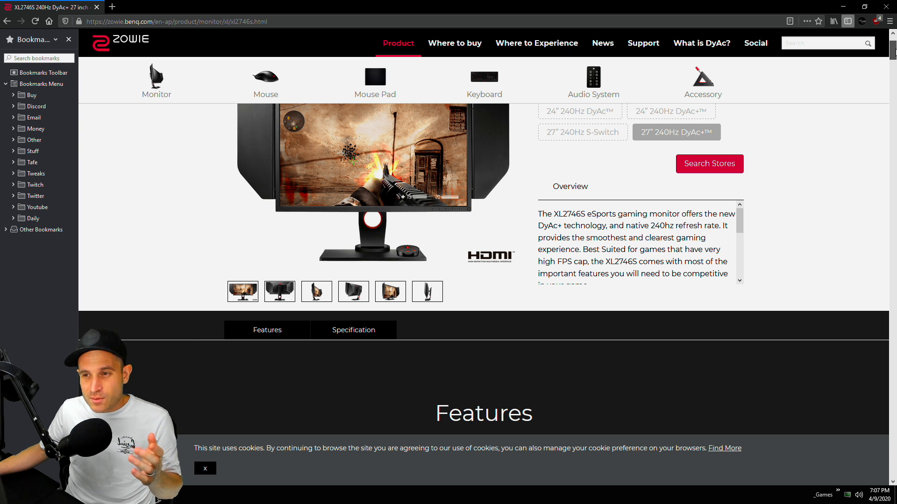
scroll(down, 3)
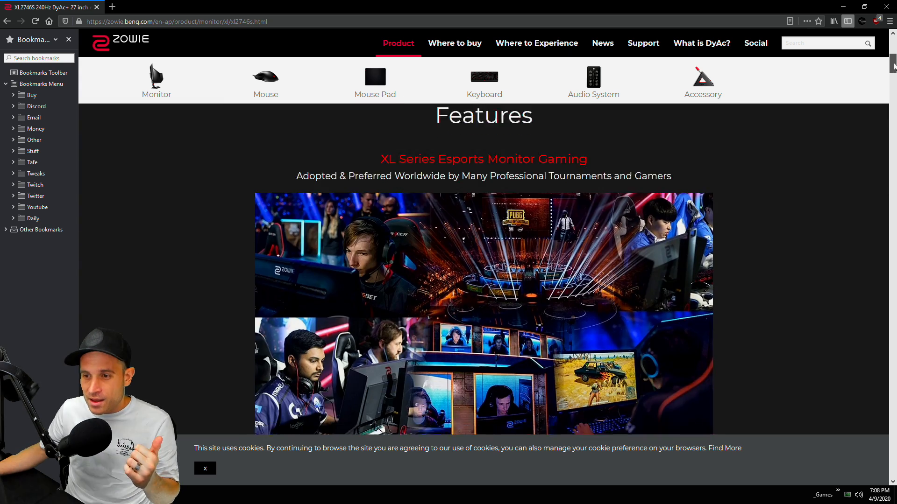
scroll(down, 3)
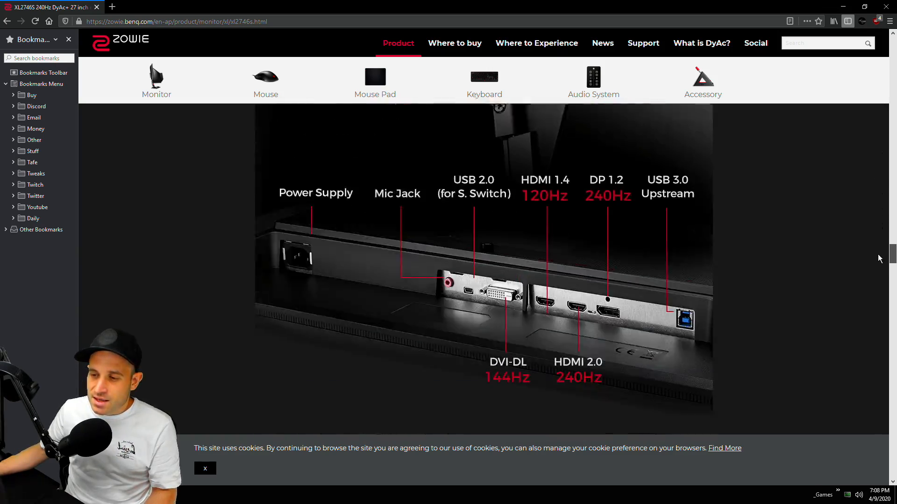
scroll(down, 3)
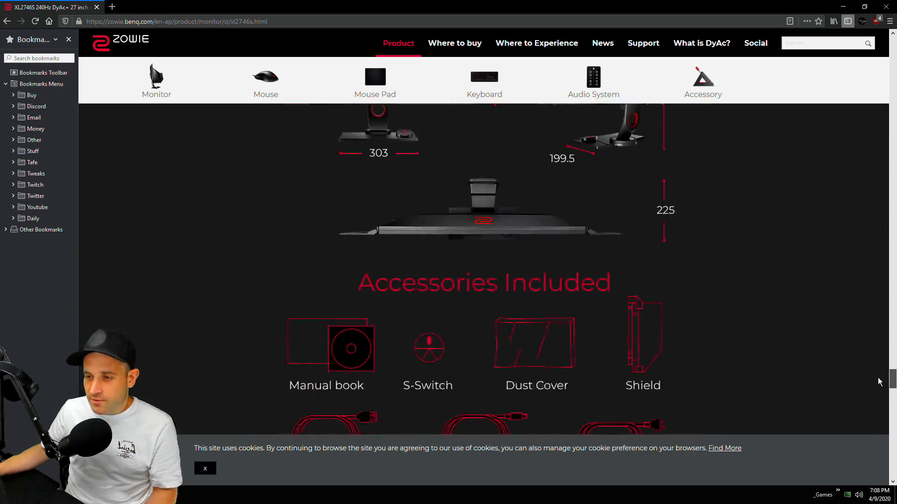
scroll(down, 3)
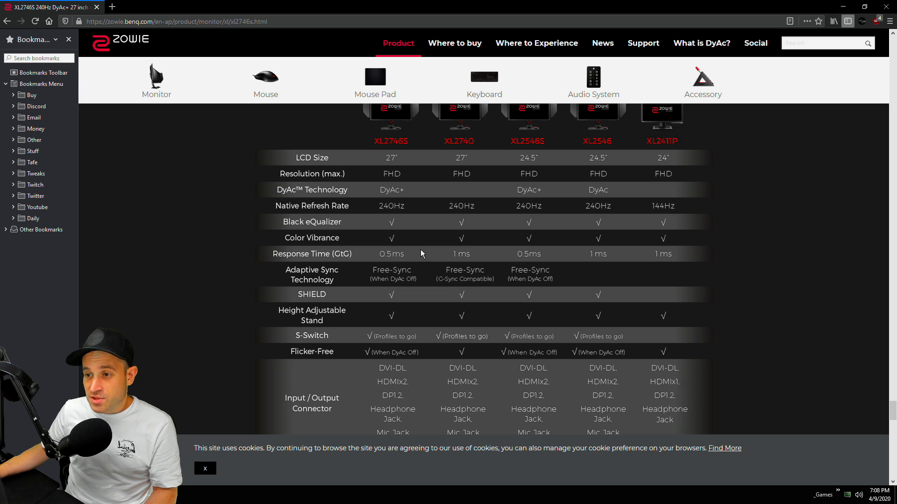
mouse_move(414, 256)
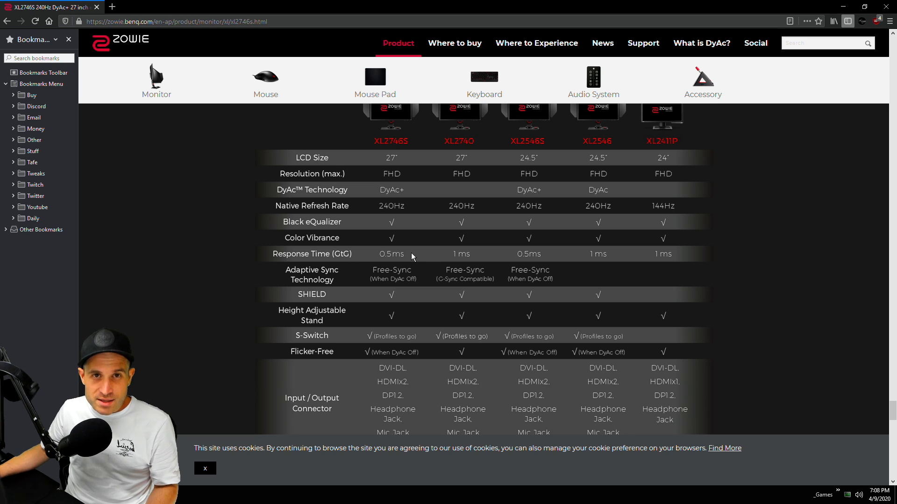
scroll(down, 3)
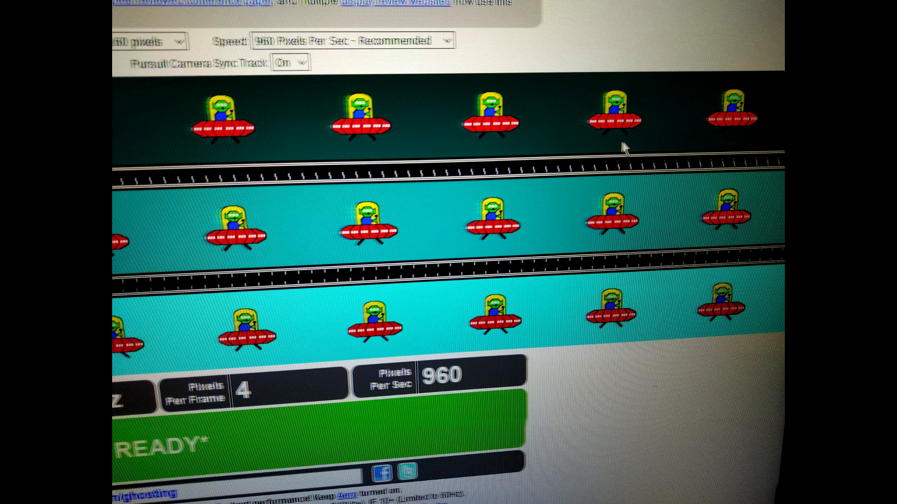
scroll(down, 3)
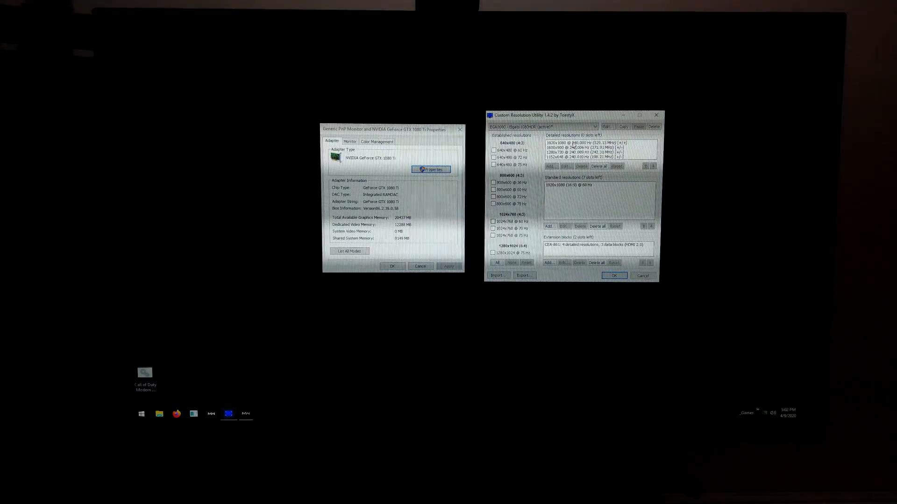
Select a detailed 240 Hz resolution and list all valid modes of the GeForce GTX 1080 Ti
click(583, 157)
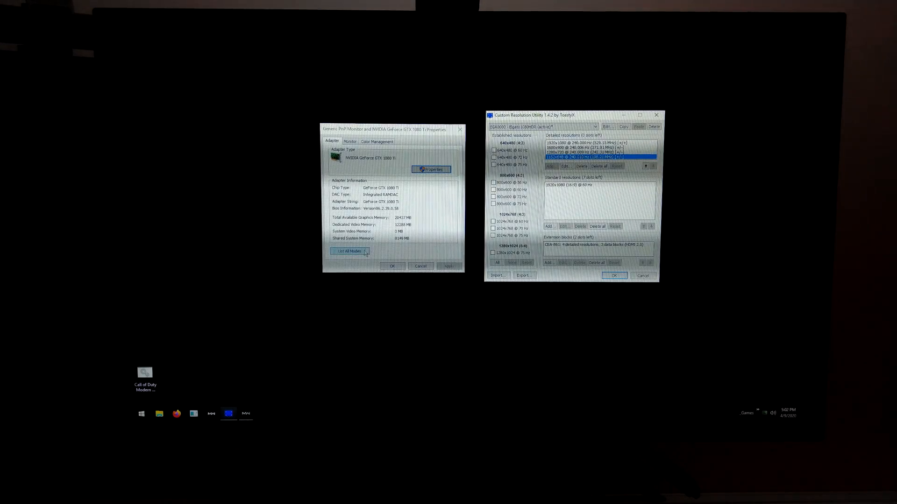
click(348, 251)
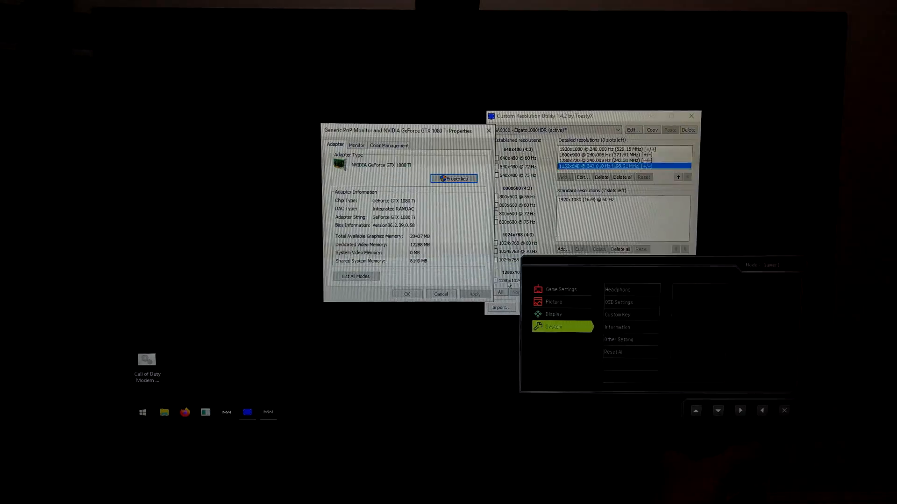
click(356, 277)
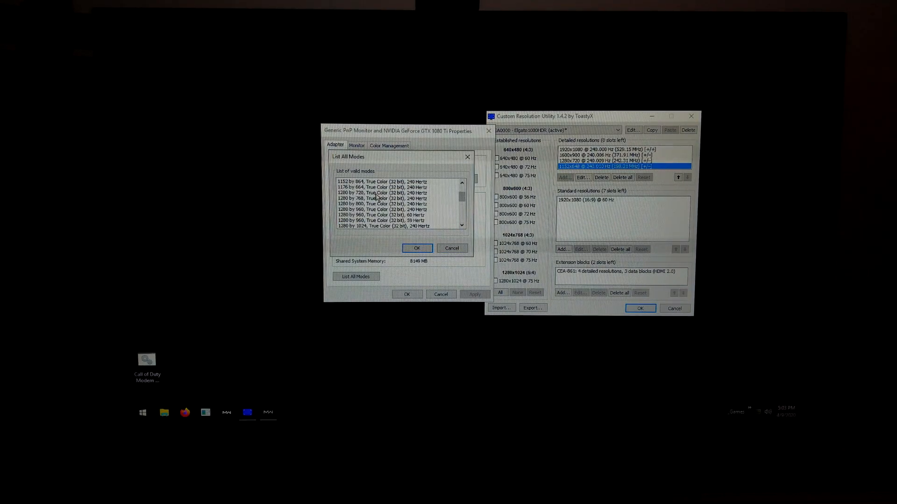
Dismiss the valid-modes list, returning to the GTX 1080 Ti Adapter tab
click(417, 248)
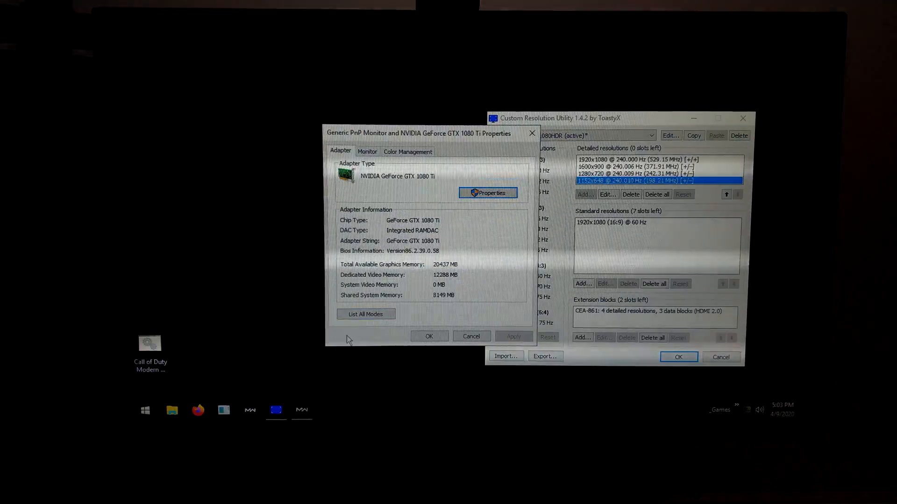
List all GTX 1080 Ti display modes with the custom 1152x648 @ 240 Hz entry added
click(366, 313)
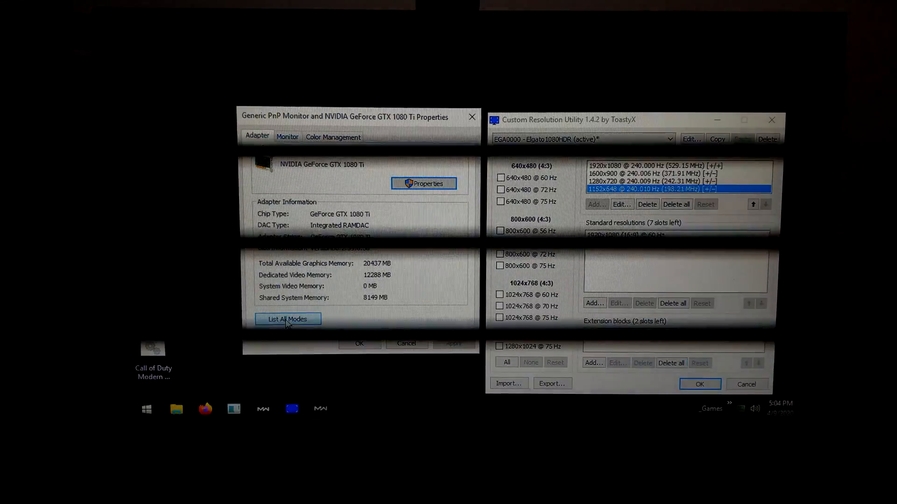
click(288, 319)
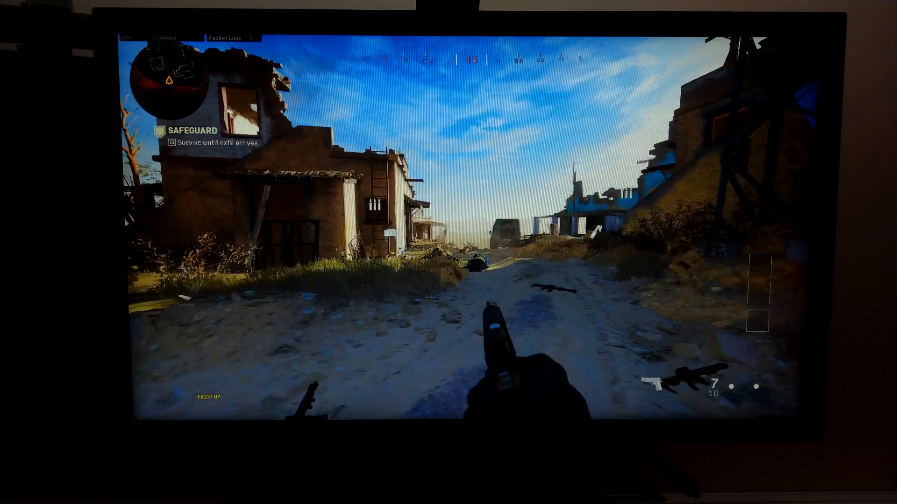
Pause the mission and set the game's display resolution to 1600x900 in Graphics options
key(Escape)
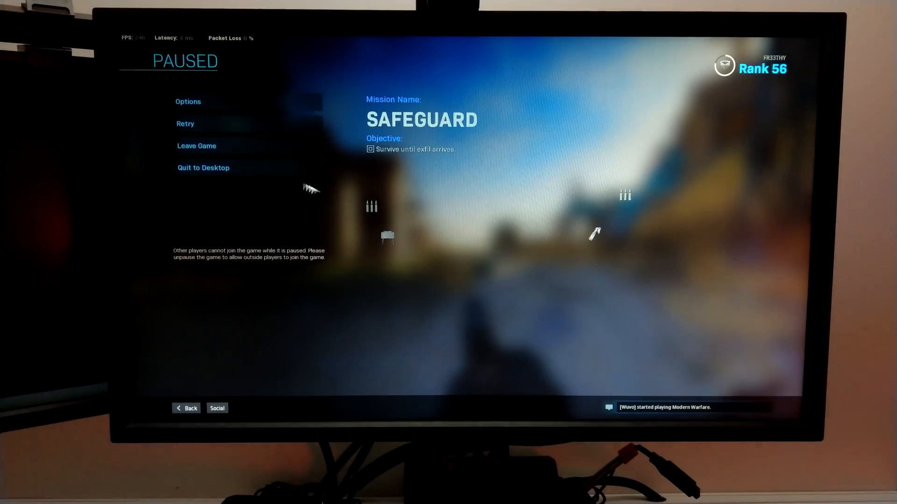
click(188, 101)
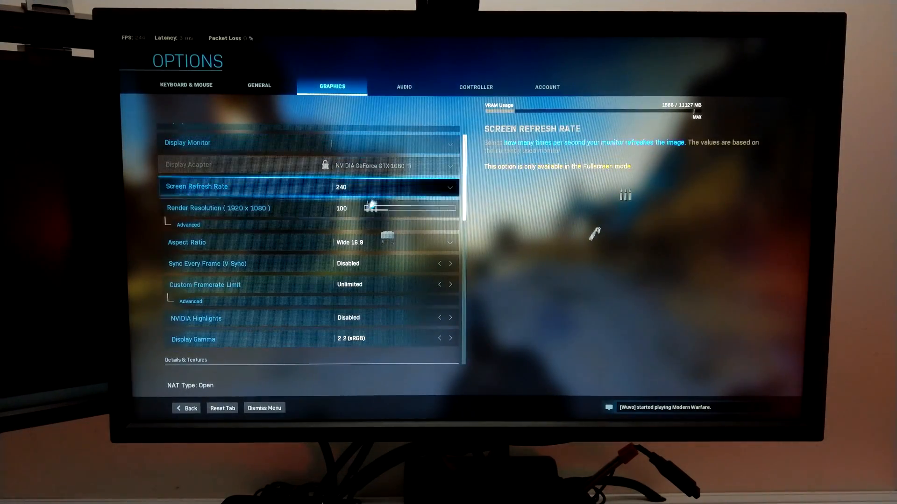
click(309, 229)
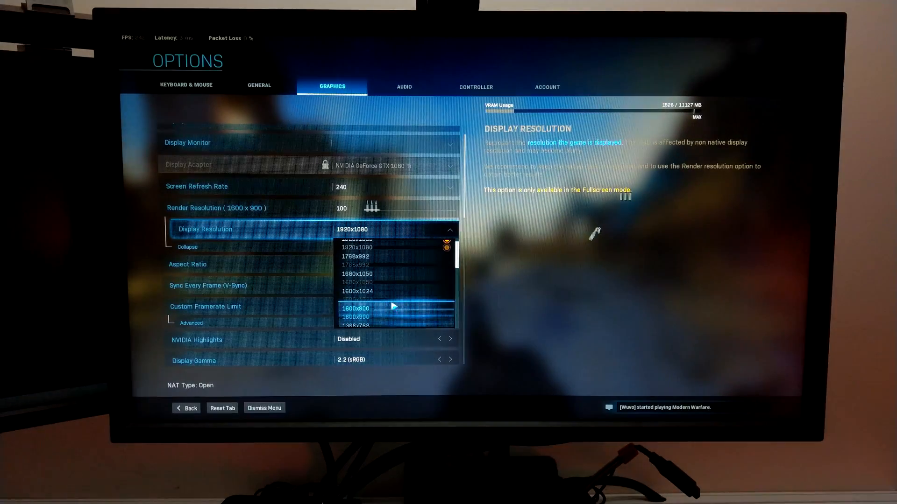
click(355, 308)
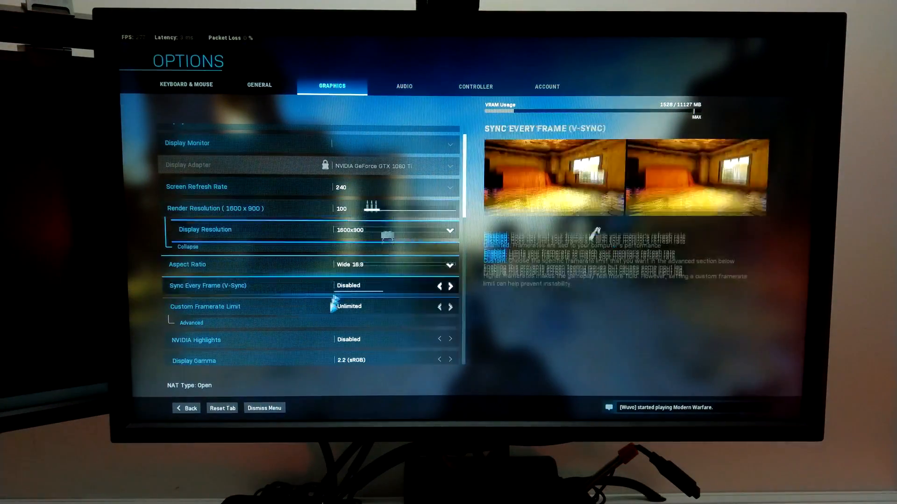
Back out of the graphics options to the paused Safeguard mission menu
key(Down)
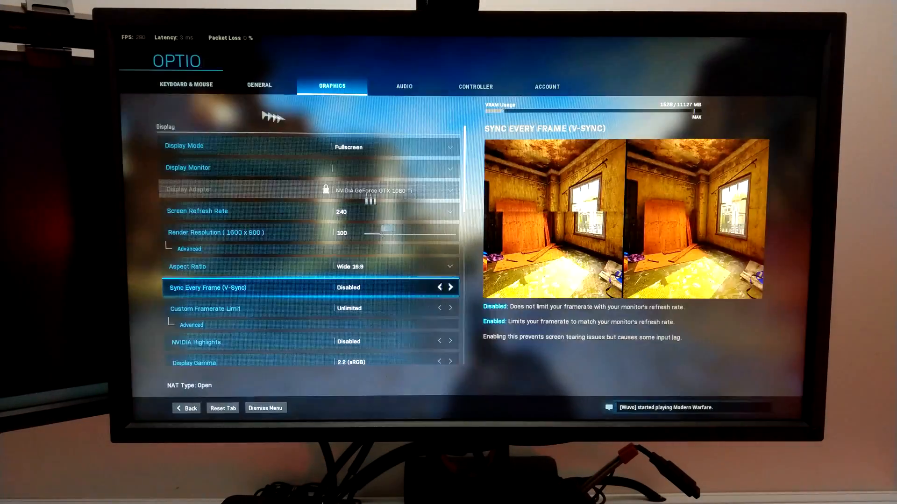
click(188, 249)
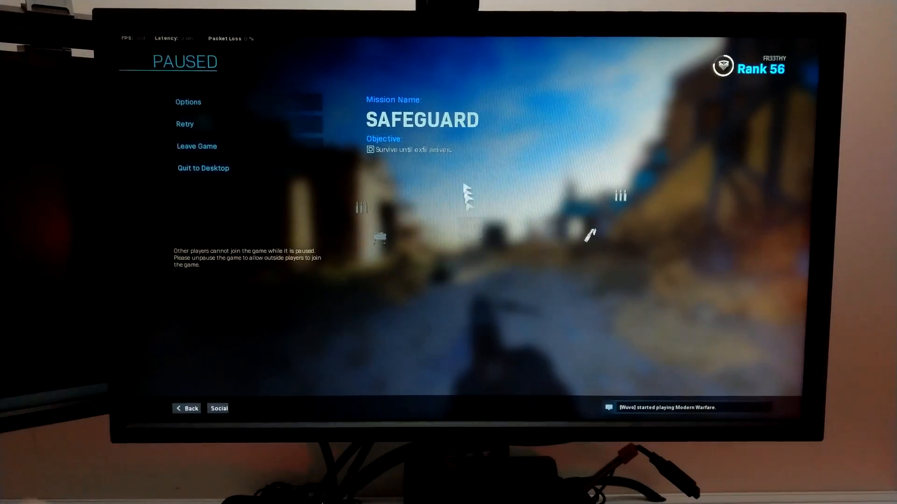
Set the display resolution to 1152x648 in Graphics options and resume the mission
click(188, 102)
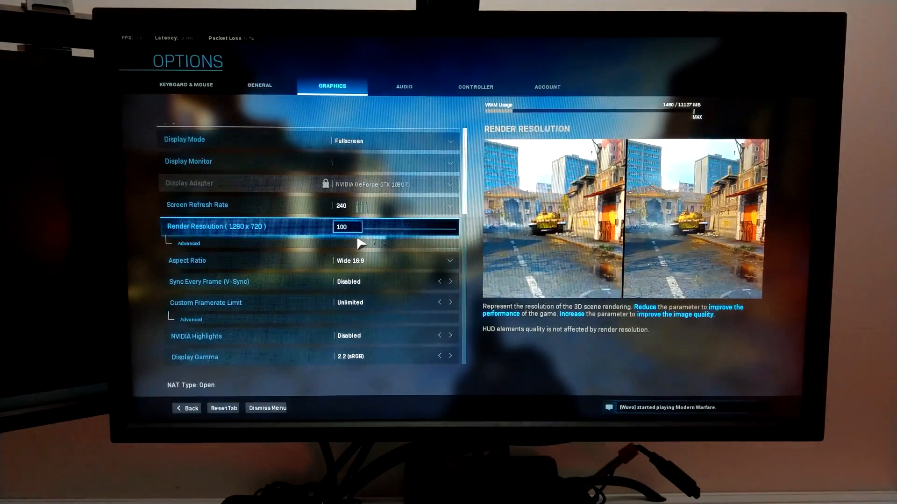
click(361, 243)
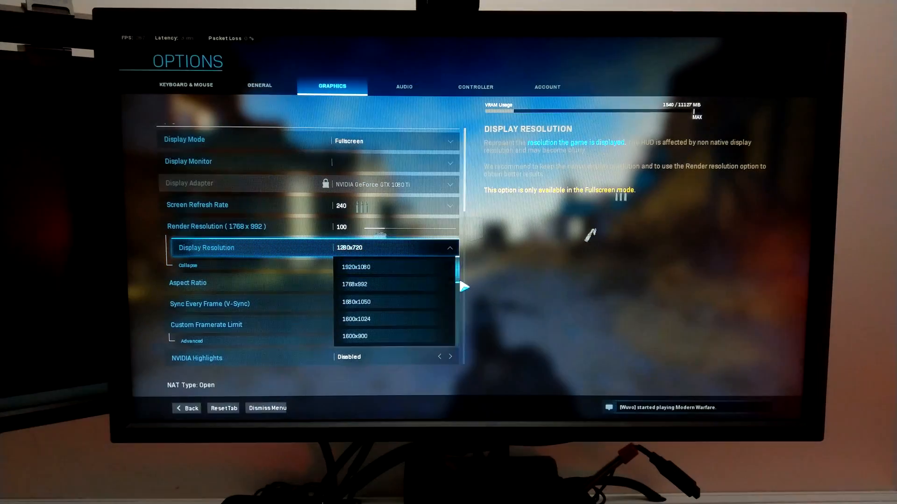
scroll(down, 3)
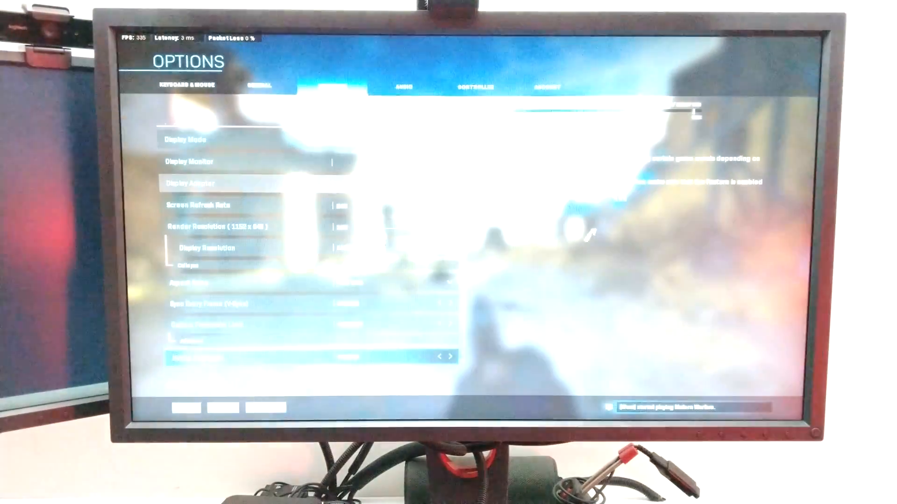
click(186, 408)
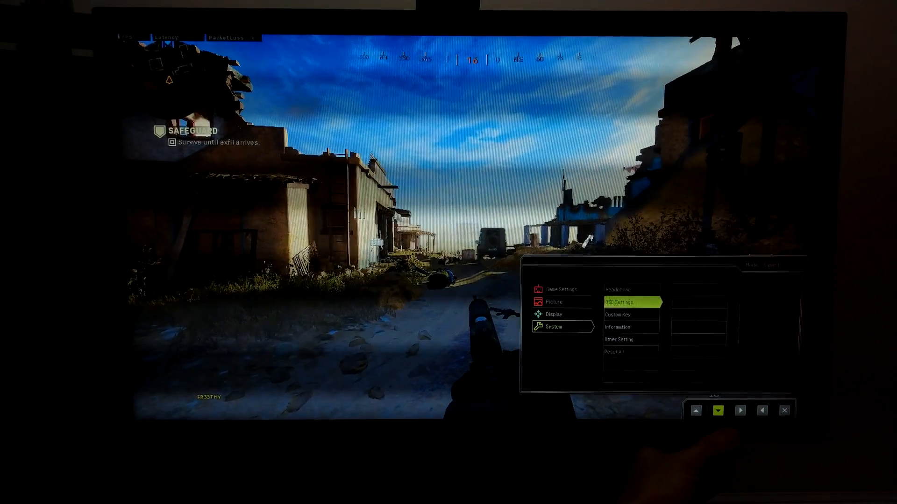
Show the monitor's Information page reporting 1152x648 at 240 Hz
click(717, 411)
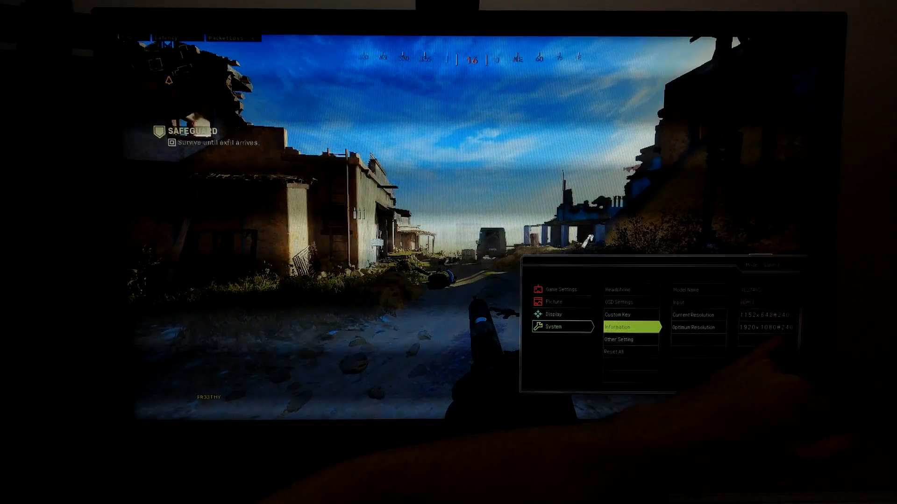